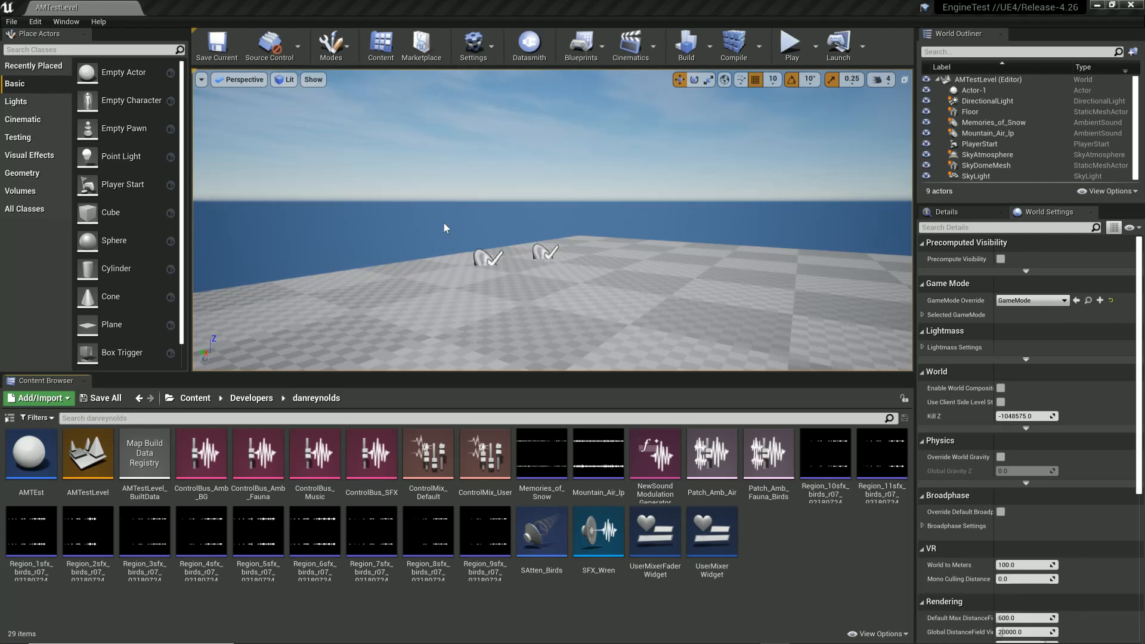
{"action": "mouse_move", "coordinate": [739, 608]}
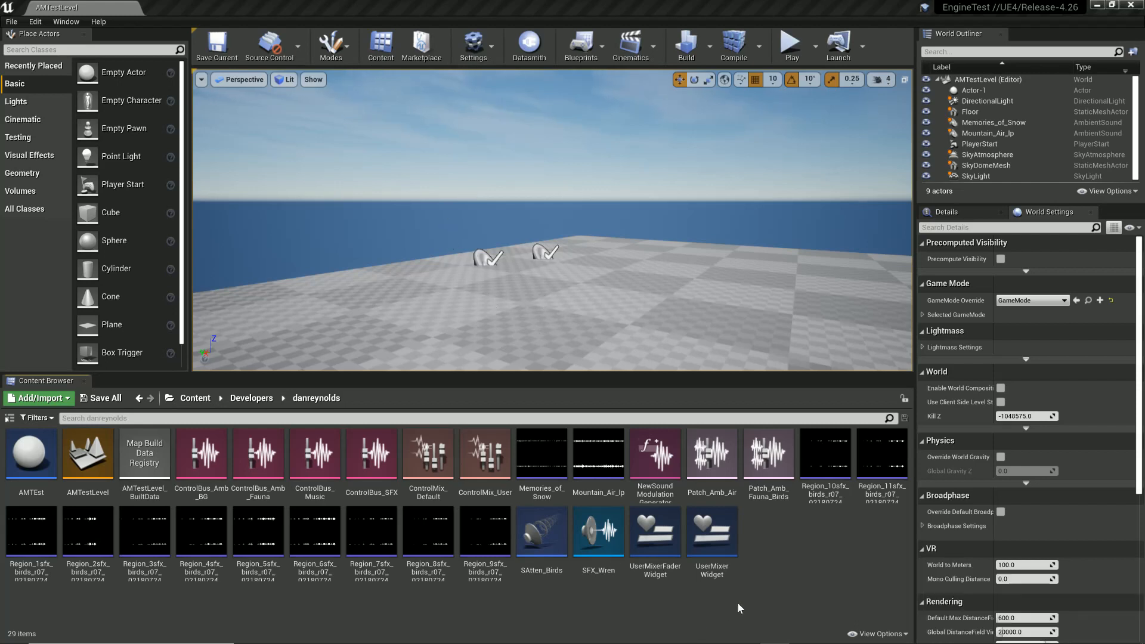
{"action": "mouse_move", "coordinate": [788, 563]}
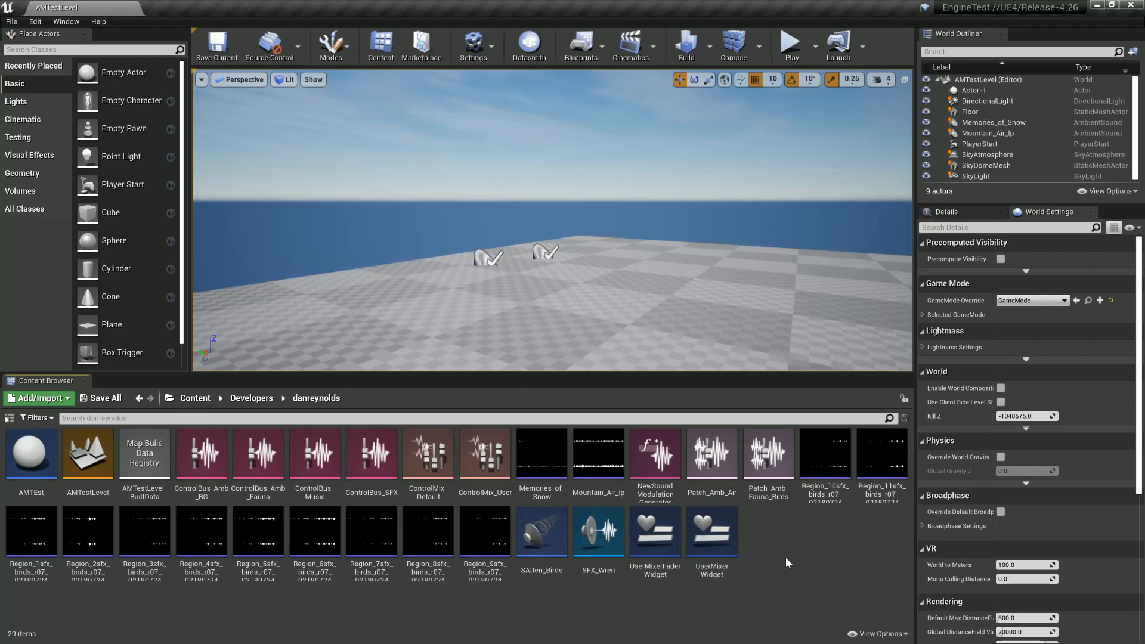
{"action": "mouse_move", "coordinate": [428, 453]}
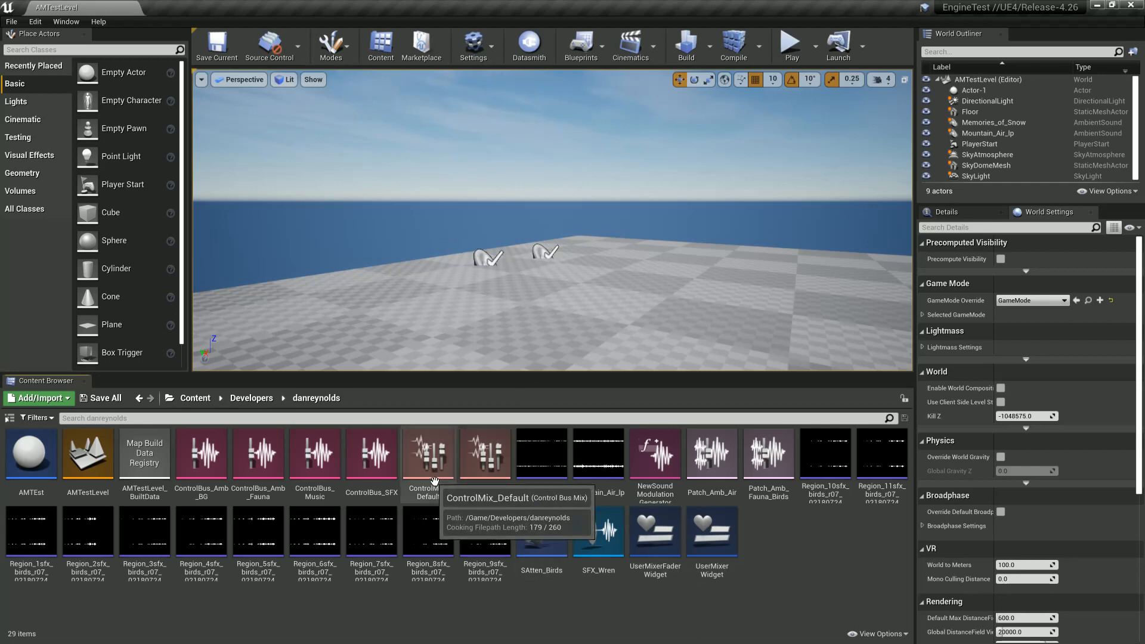
{"action": "mouse_move", "coordinate": [463, 472]}
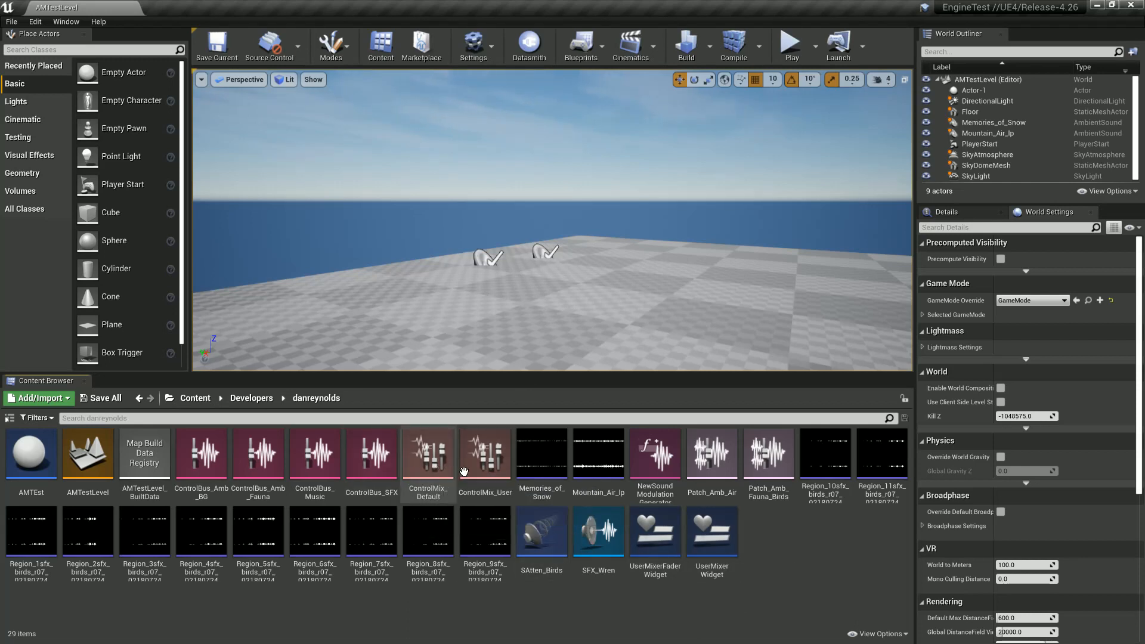
Open the ControlMix_Default mix asset and expand its mix stages to view each bus.
{"action": "double_click", "coordinate": [427, 453]}
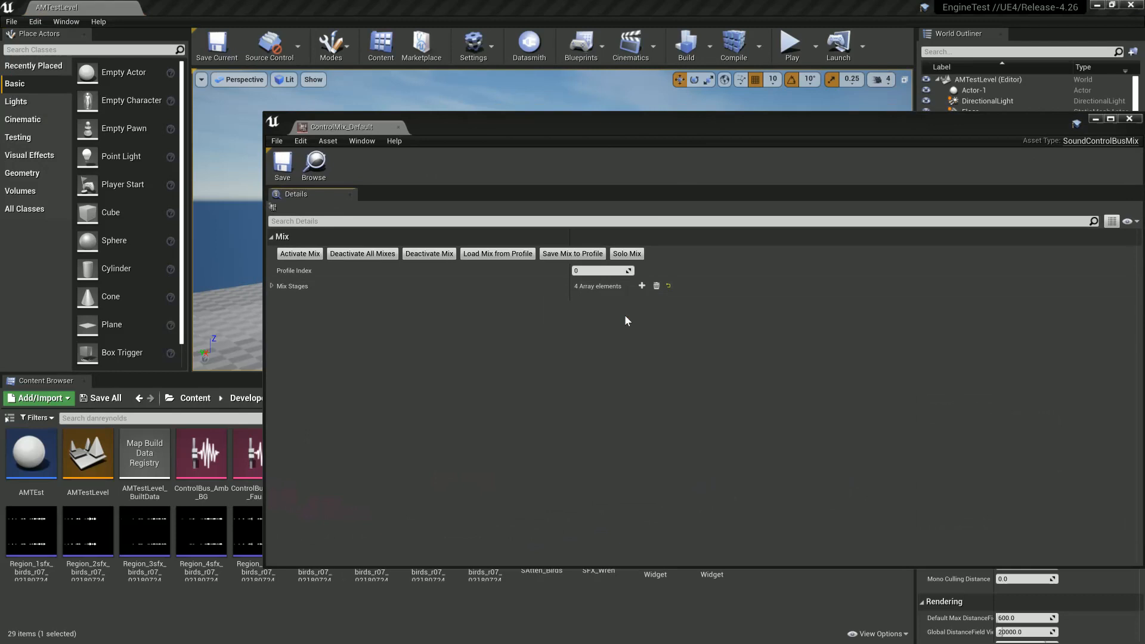
{"action": "left_click", "coordinate": [272, 286]}
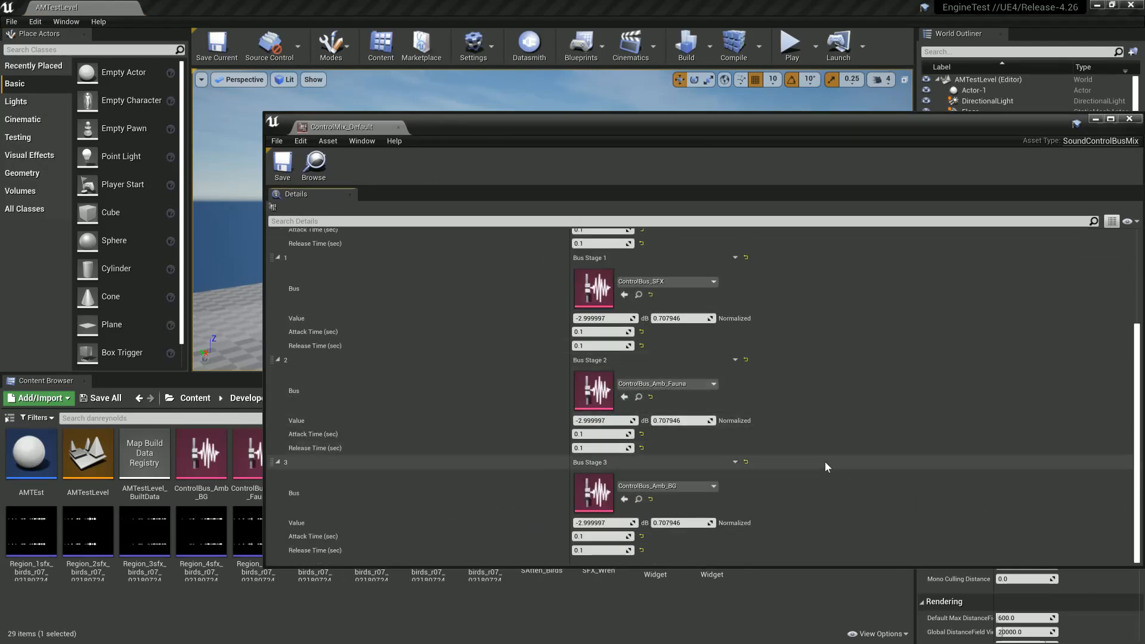
{"action": "scroll", "scroll_direction": "up", "scroll_amount": 3}
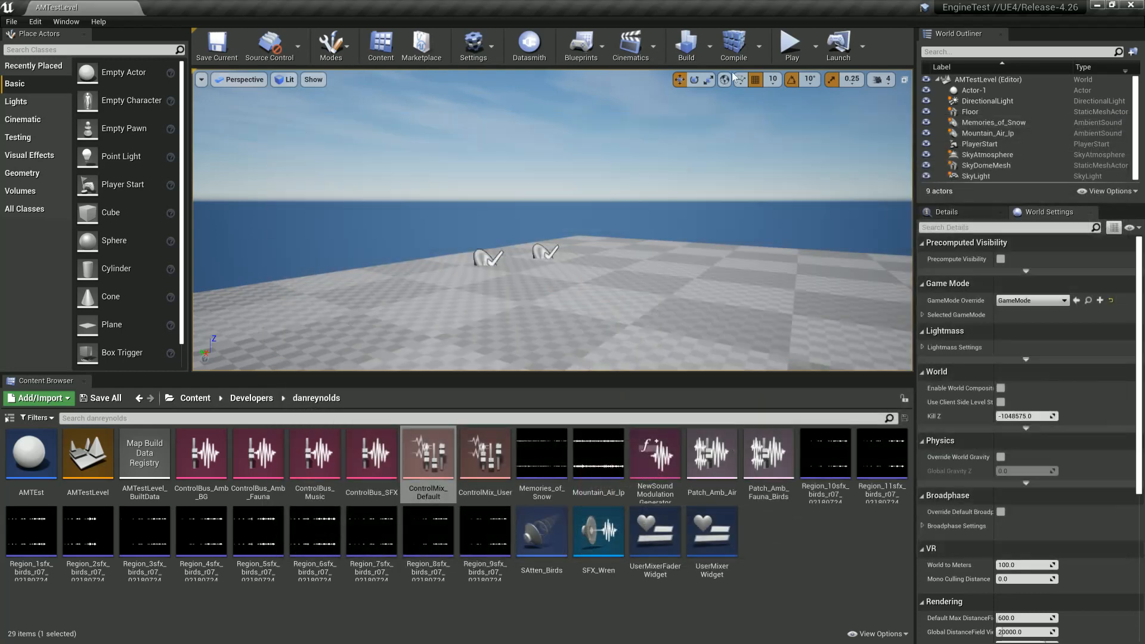
Play the level in the editor and run au.debug.sounds in the console.
{"action": "left_click", "coordinate": [791, 45]}
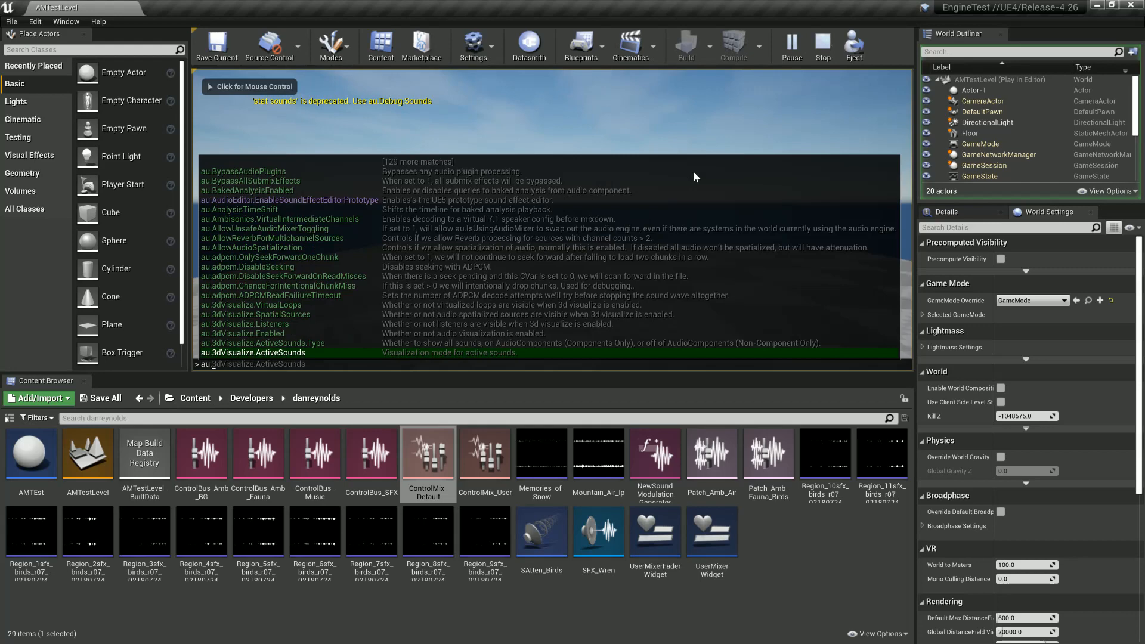
{"action": "type", "text": "au.debug.sounds"}
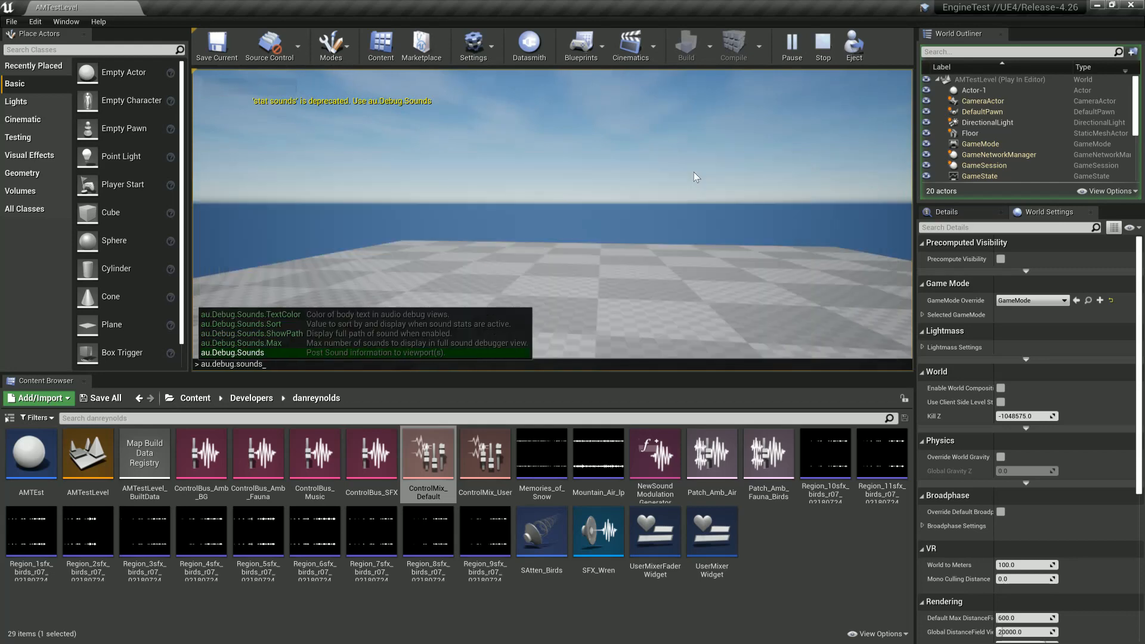
{"action": "key", "text": "Return"}
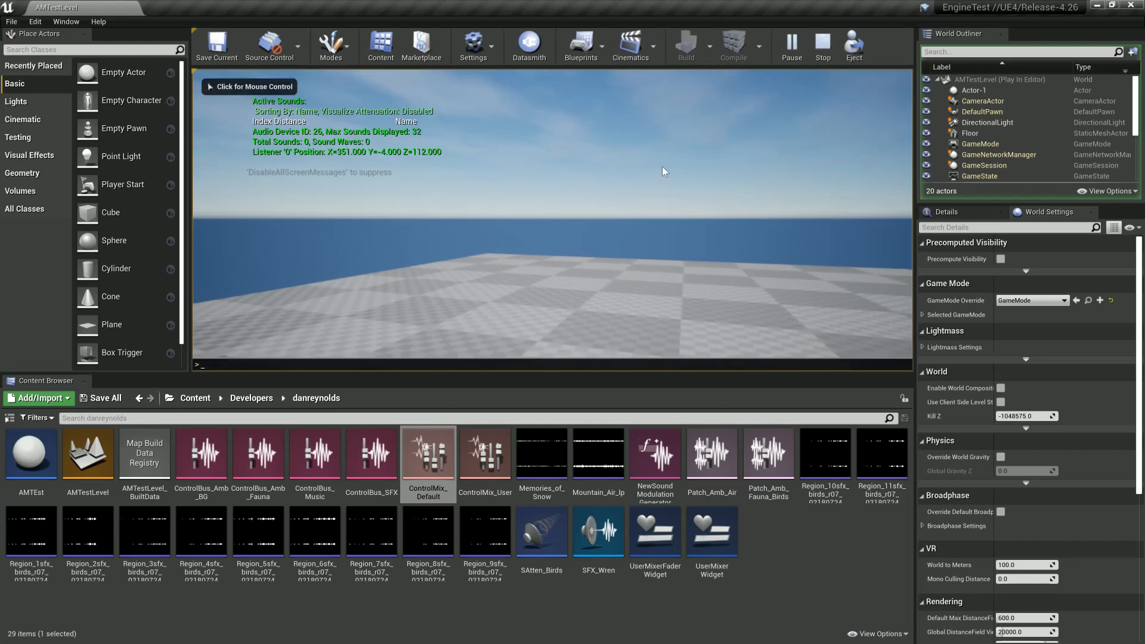
Run au.debug.sounds 1 to list Memories_of_Snow, Mountain_Air_lp and SFX_Wren, then release the mouse.
{"action": "type", "text": "au.debug.sounds 1"}
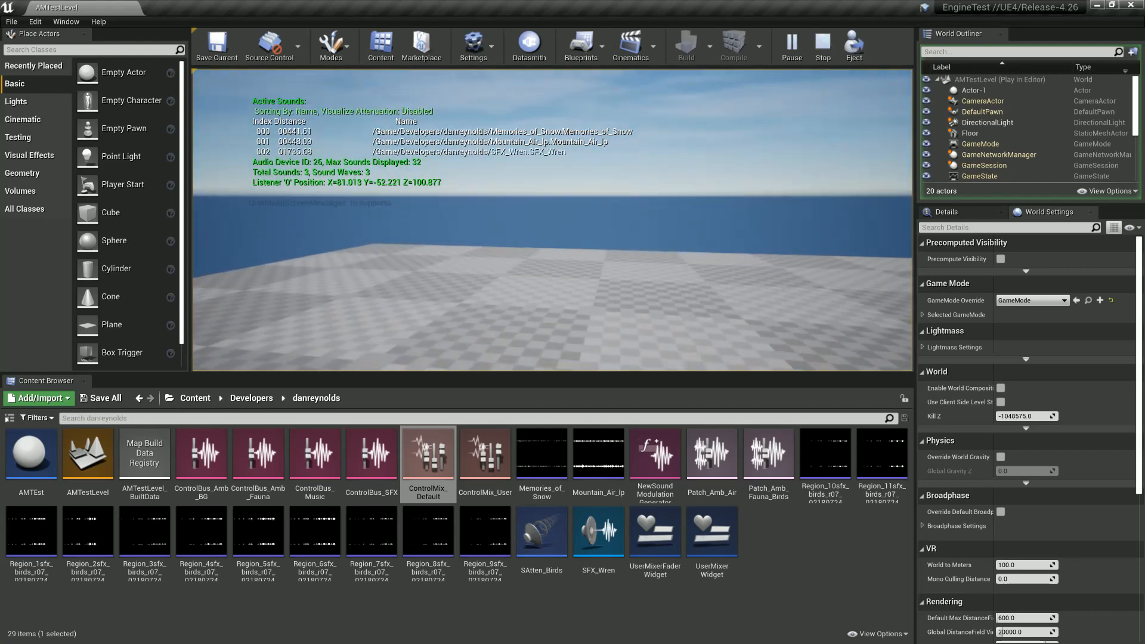
{"action": "key", "text": "alt+tab"}
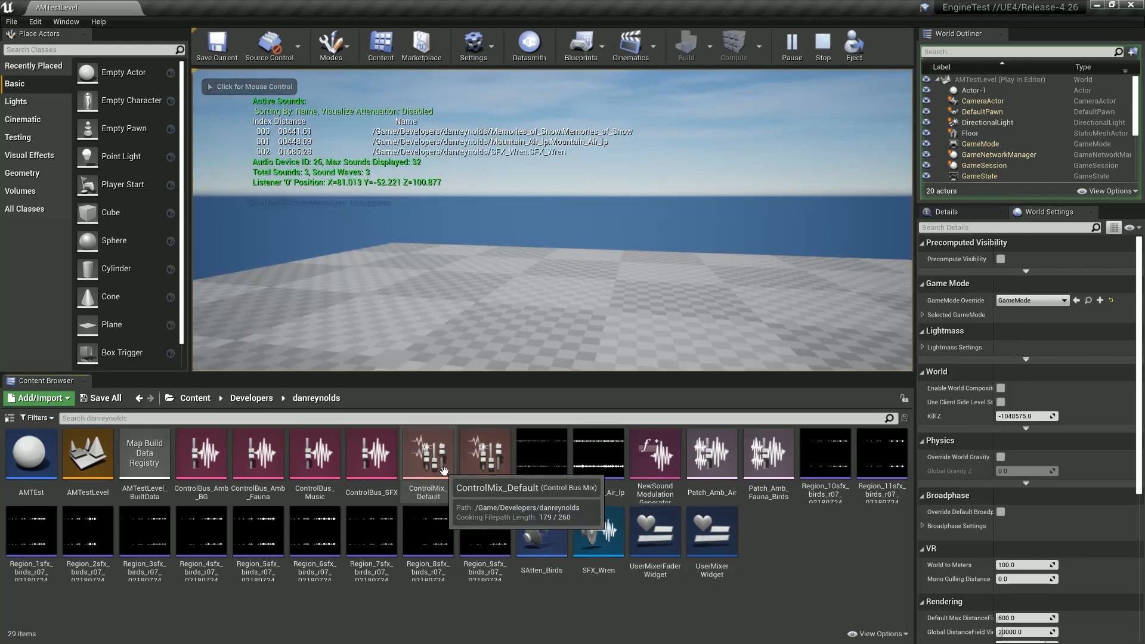
Review the ControlMix_Default mix asset, then close its editor.
{"action": "double_click", "coordinate": [428, 451]}
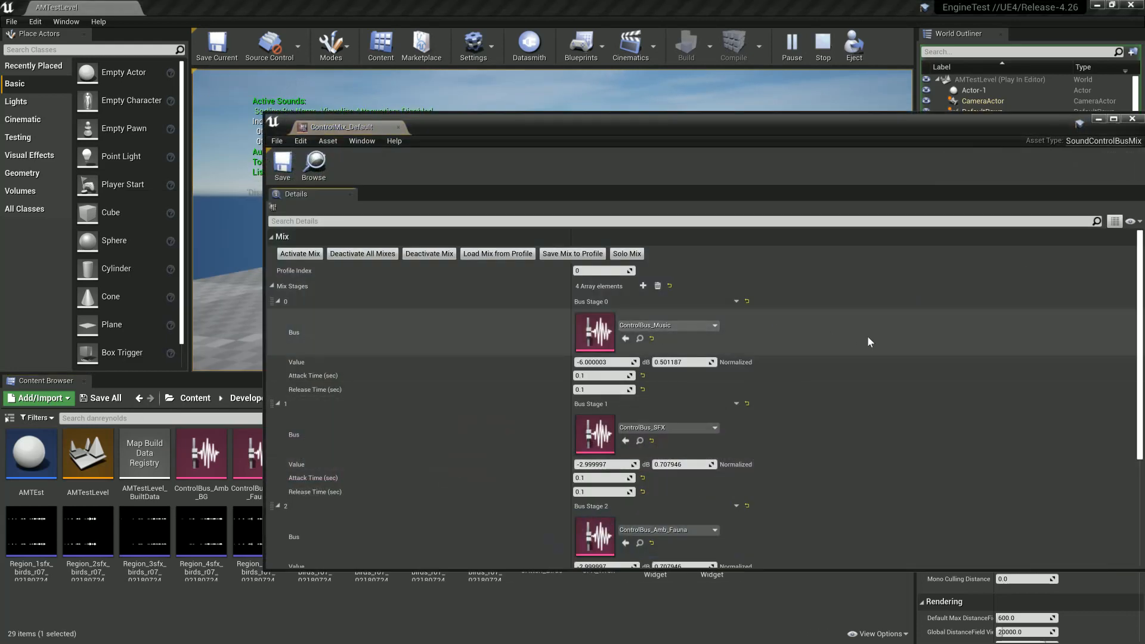
{"action": "scroll", "scroll_direction": "down", "scroll_amount": 3}
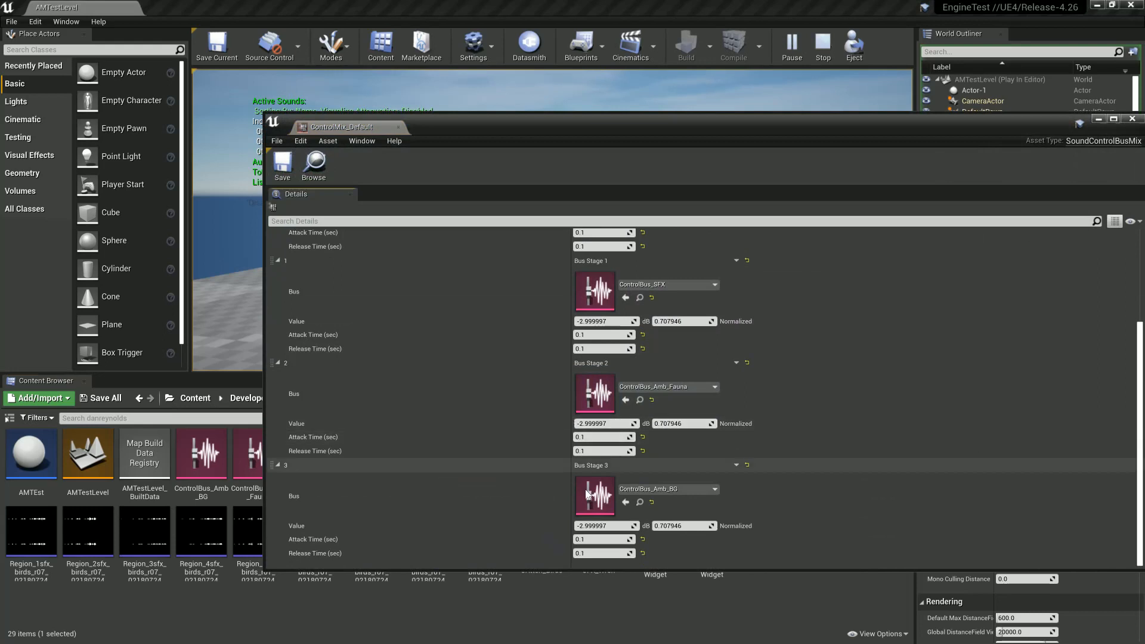
{"action": "mouse_move", "coordinate": [377, 223]}
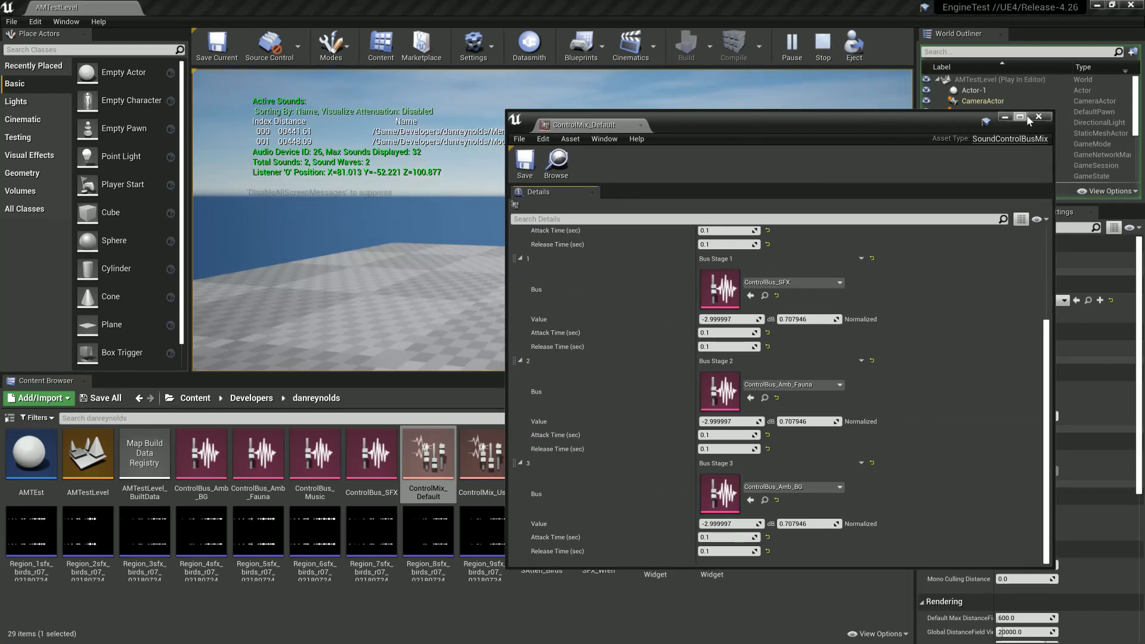
{"action": "left_click", "coordinate": [1038, 117]}
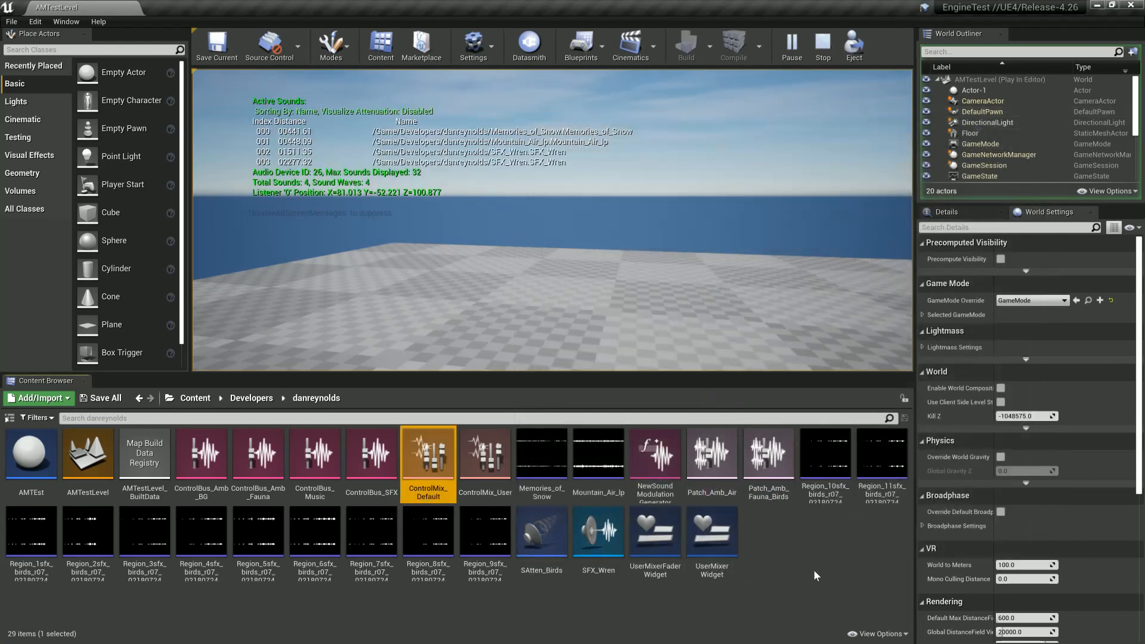
Open the UserMixerWidget blueprint to show its HorizontalFaderBox hierarchy.
{"action": "left_click", "coordinate": [712, 531]}
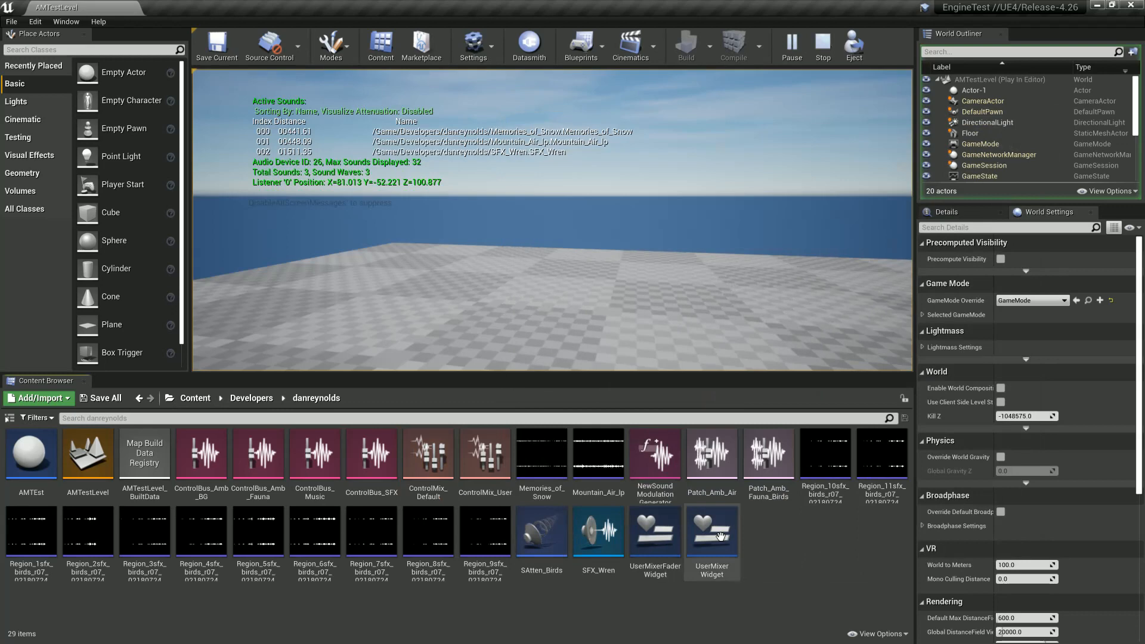
{"action": "double_click", "coordinate": [712, 531]}
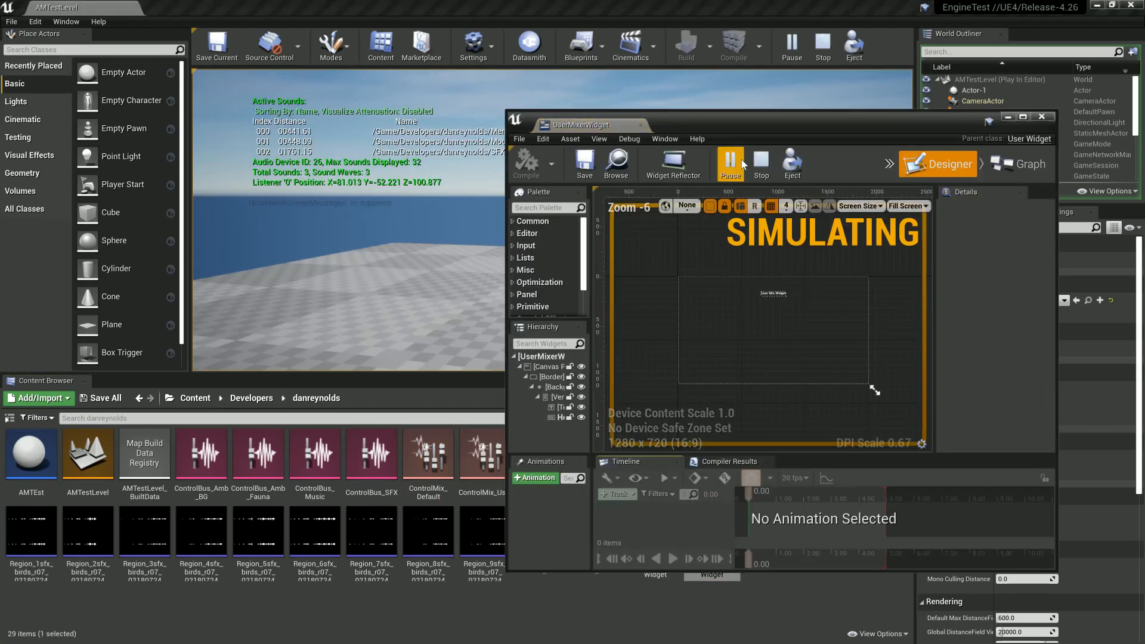
{"action": "left_click", "coordinate": [1027, 127]}
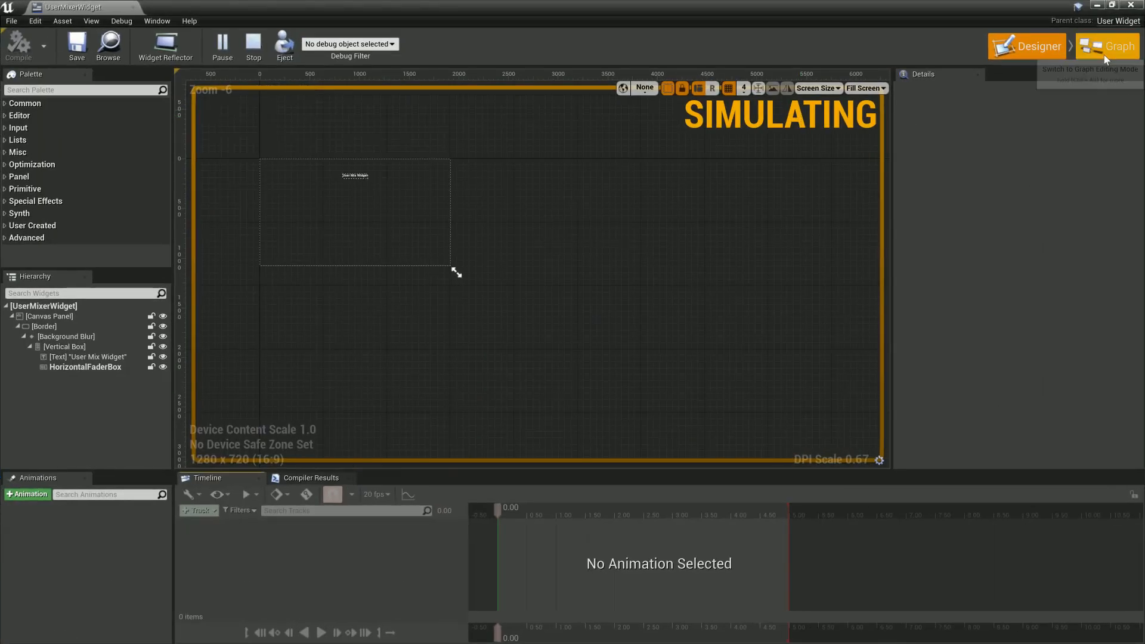
Switch UserMixerWidget to its Event Graph showing the Event Construct mix-stage loop.
{"action": "left_click", "coordinate": [1107, 45]}
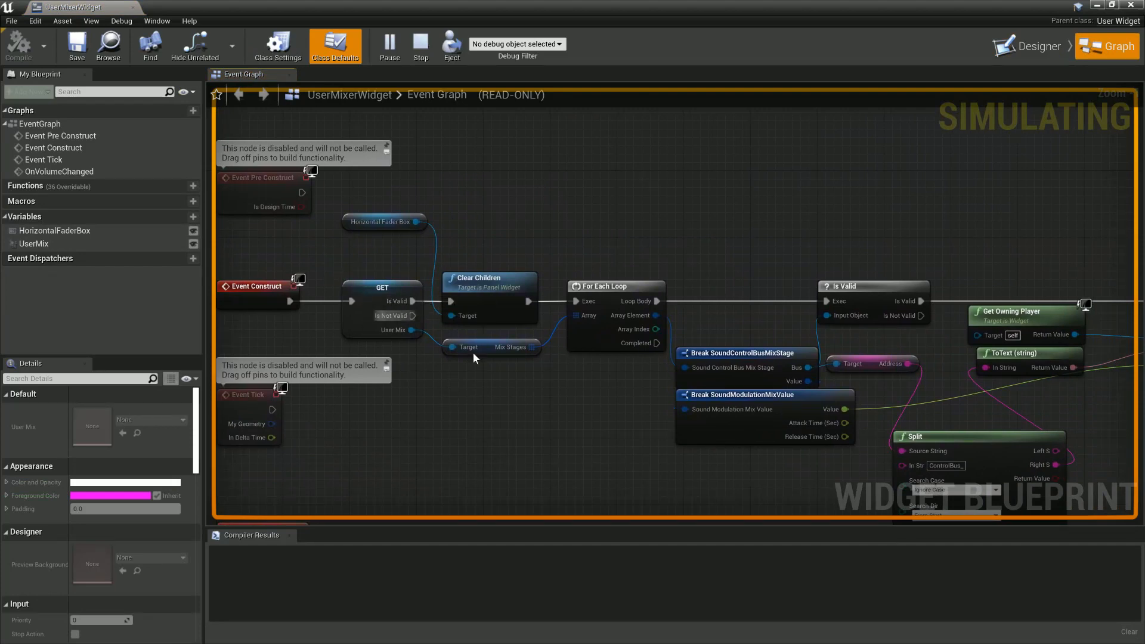
{"action": "mouse_move", "coordinate": [544, 358]}
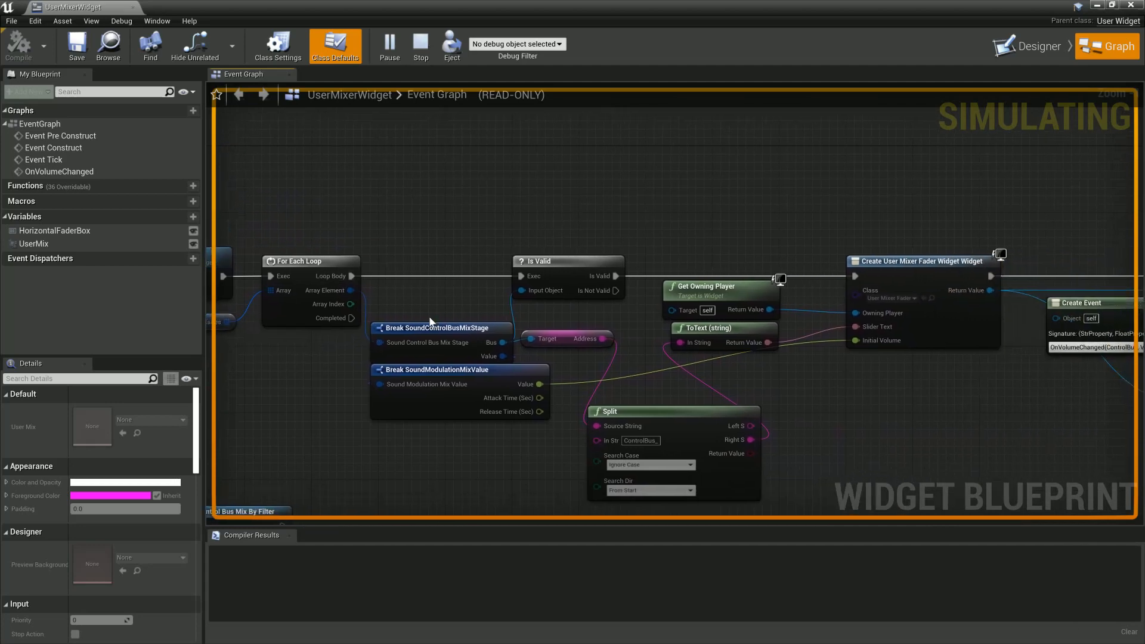
{"action": "mouse_move", "coordinate": [643, 375]}
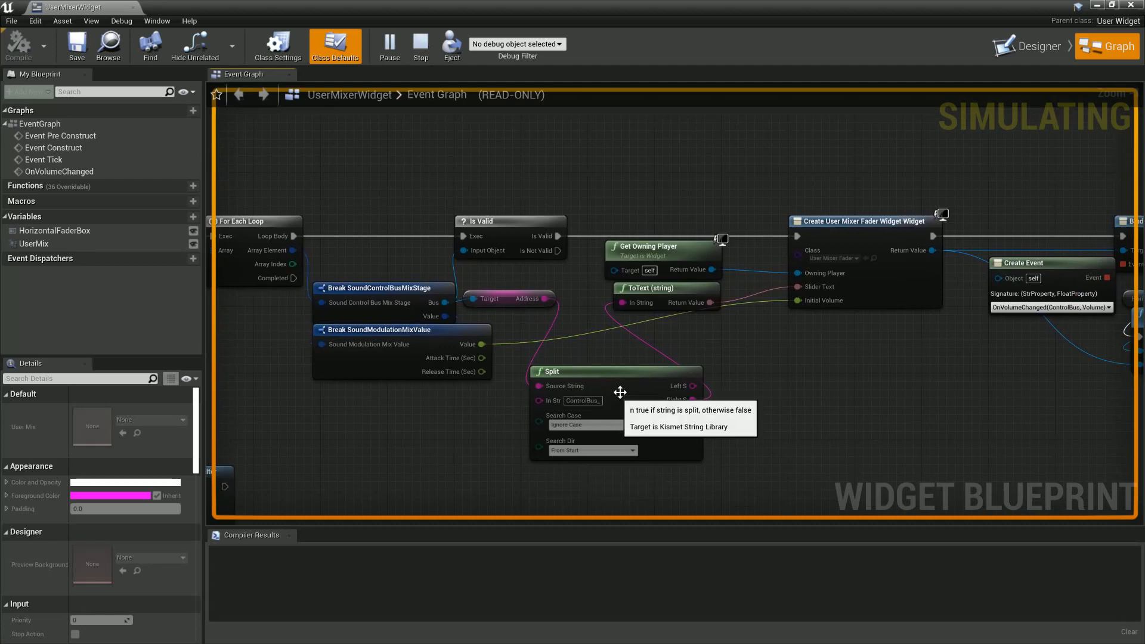
{"action": "mouse_move", "coordinate": [556, 400]}
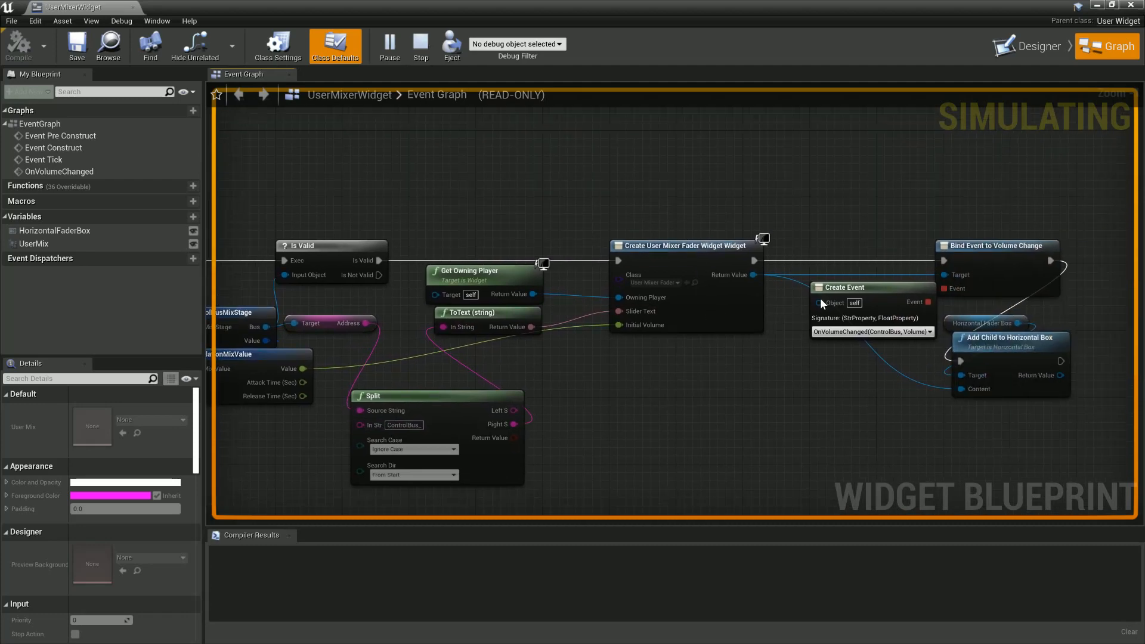
{"action": "mouse_move", "coordinate": [979, 247]}
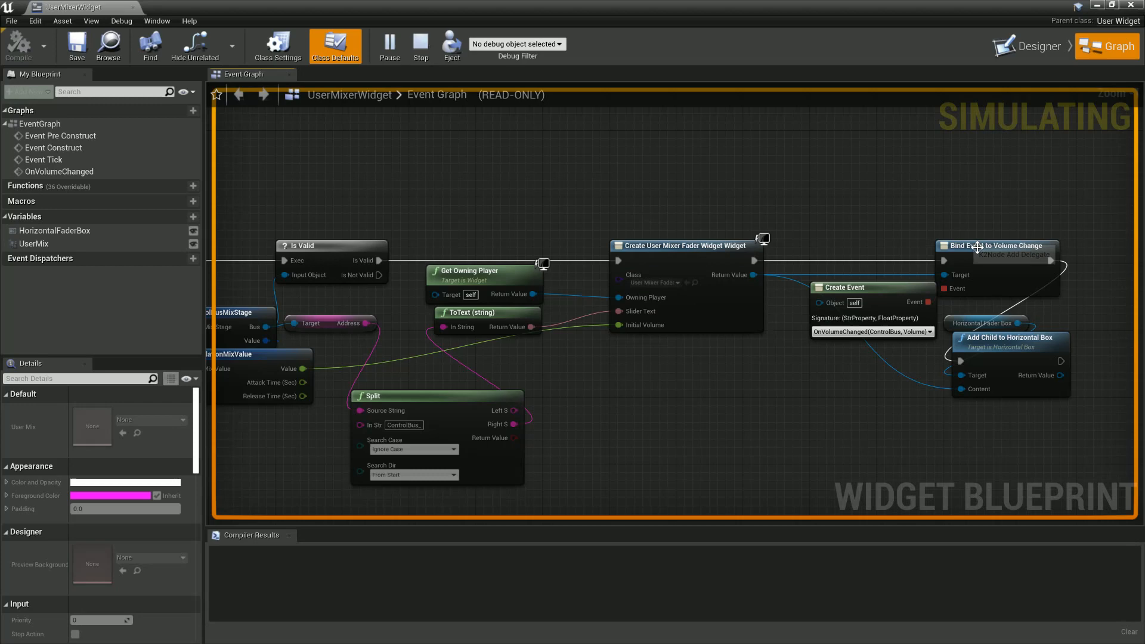
{"action": "mouse_move", "coordinate": [544, 179]}
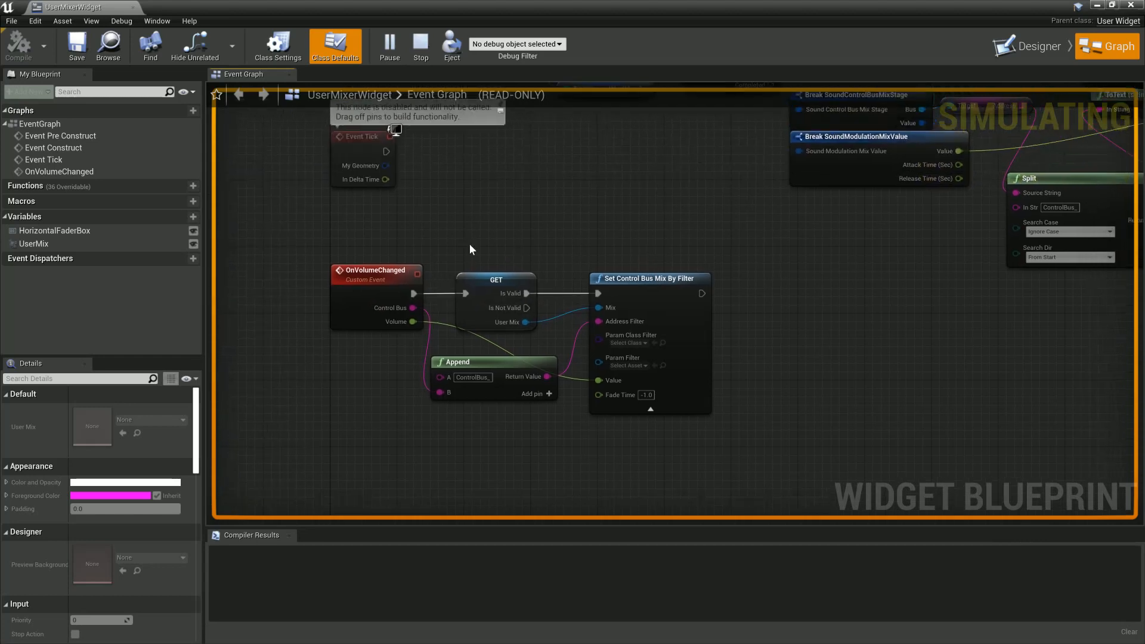
{"action": "mouse_move", "coordinate": [318, 274]}
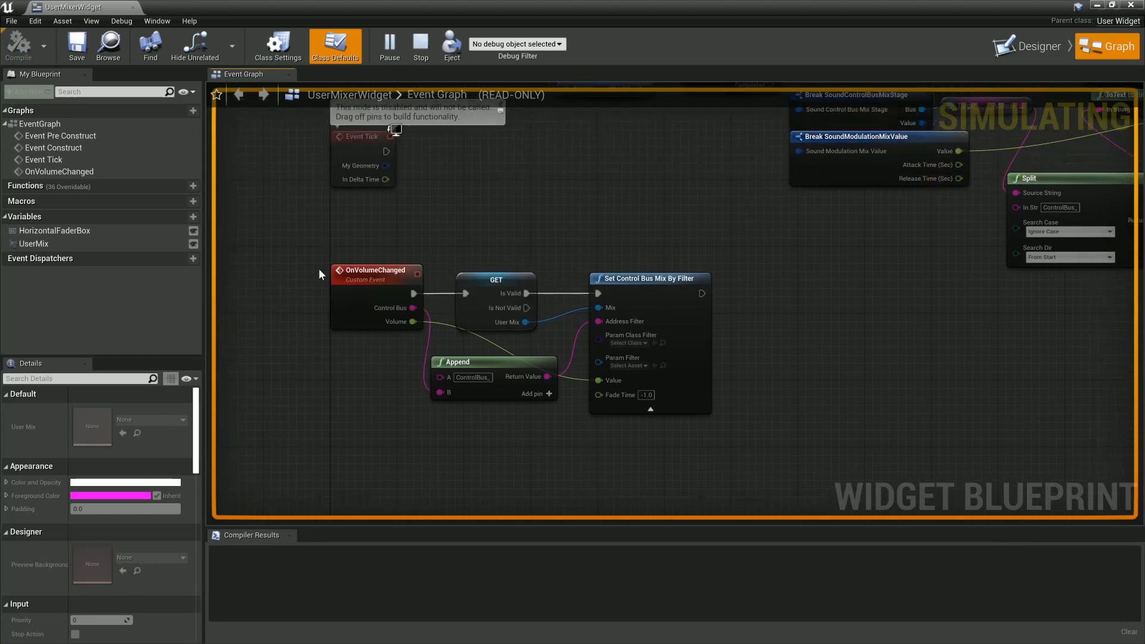
{"action": "mouse_move", "coordinate": [430, 265]}
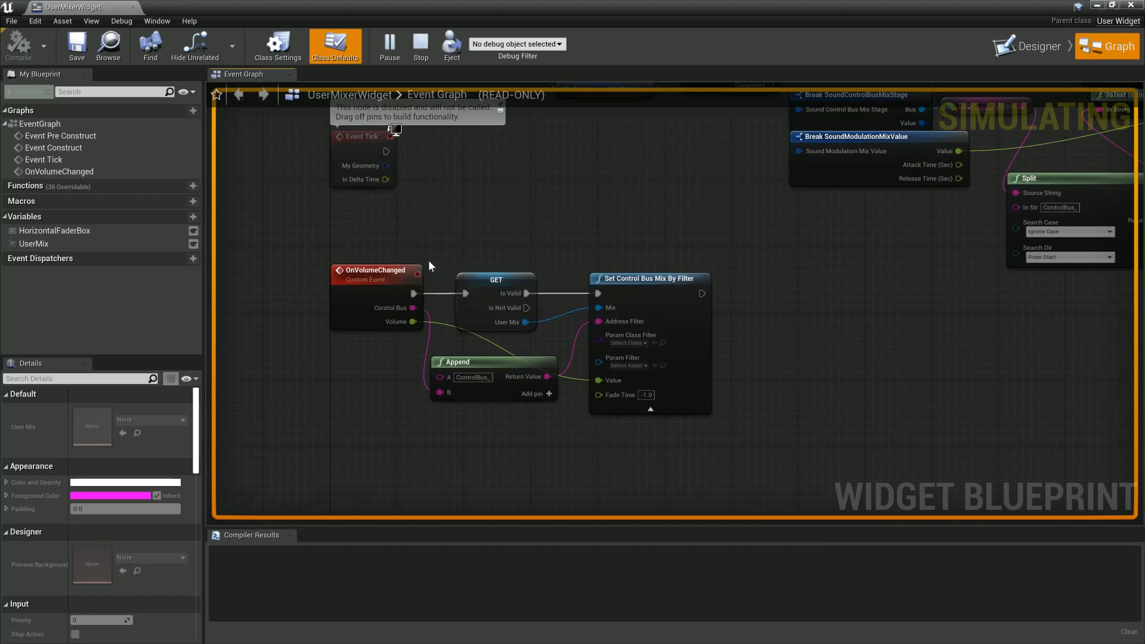
{"action": "mouse_move", "coordinate": [413, 308]}
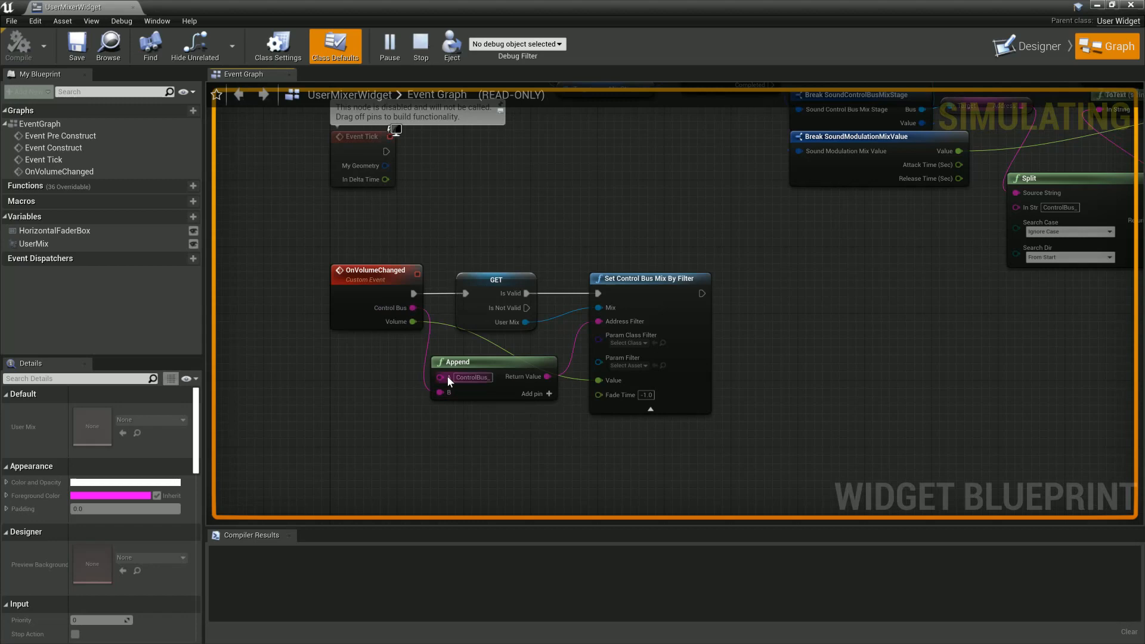
{"action": "mouse_move", "coordinate": [489, 387]}
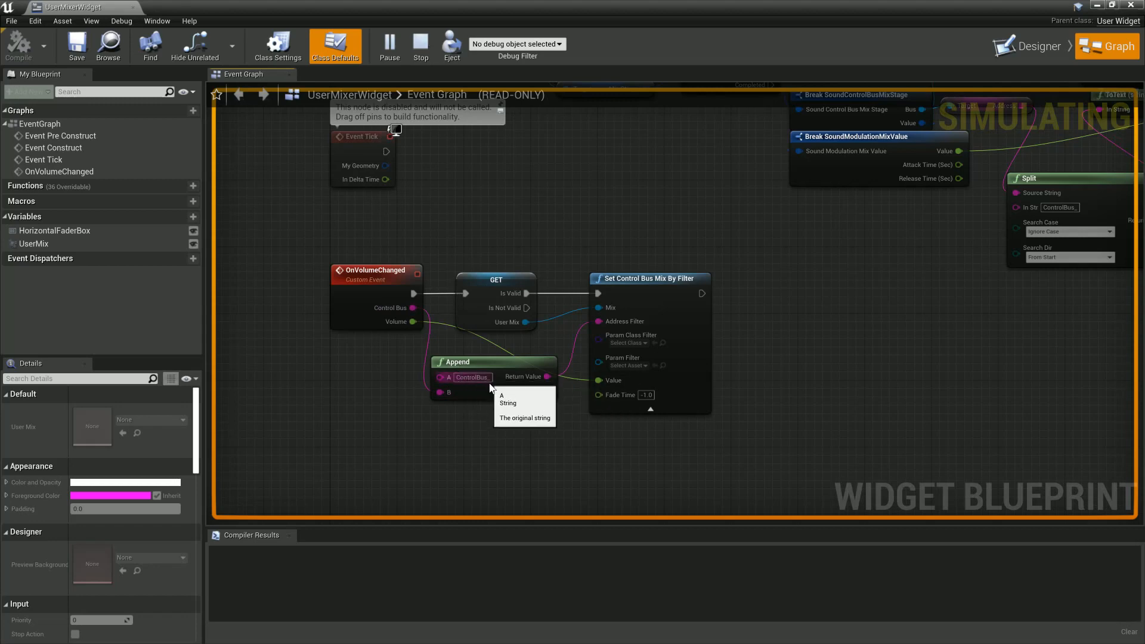
{"action": "mouse_move", "coordinate": [605, 330]}
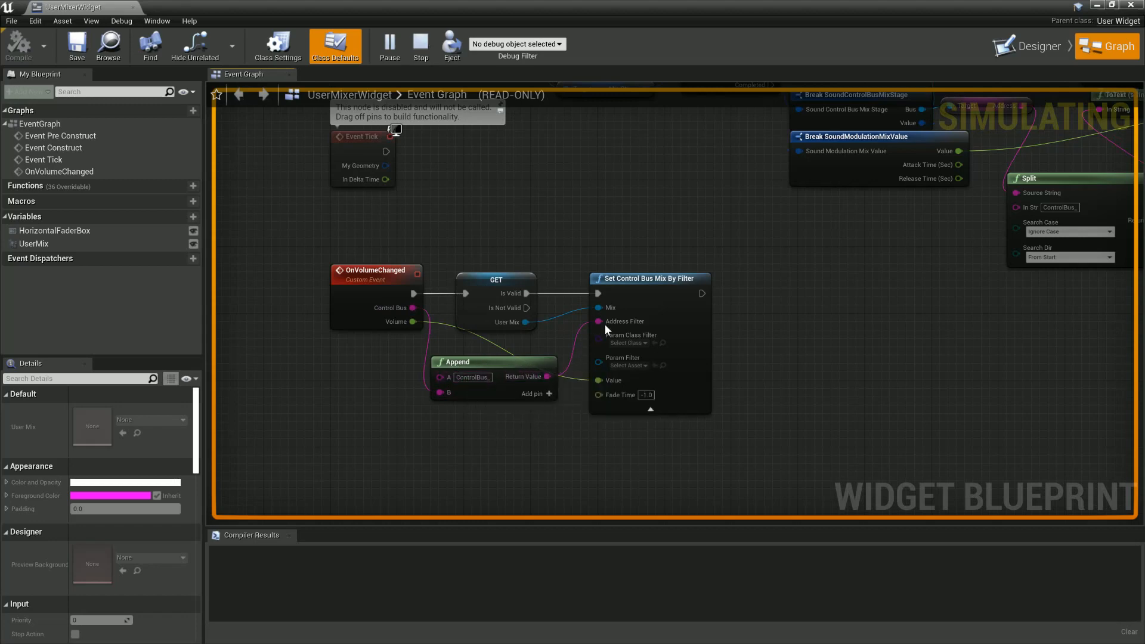
{"action": "mouse_move", "coordinate": [659, 282]}
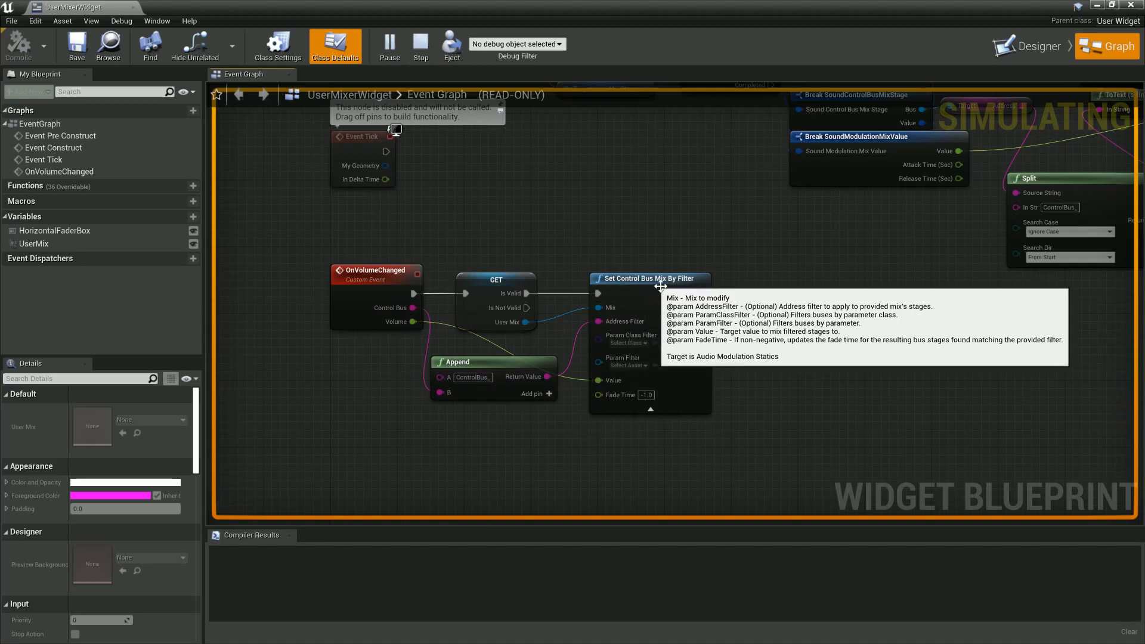
{"action": "mouse_move", "coordinate": [608, 381]}
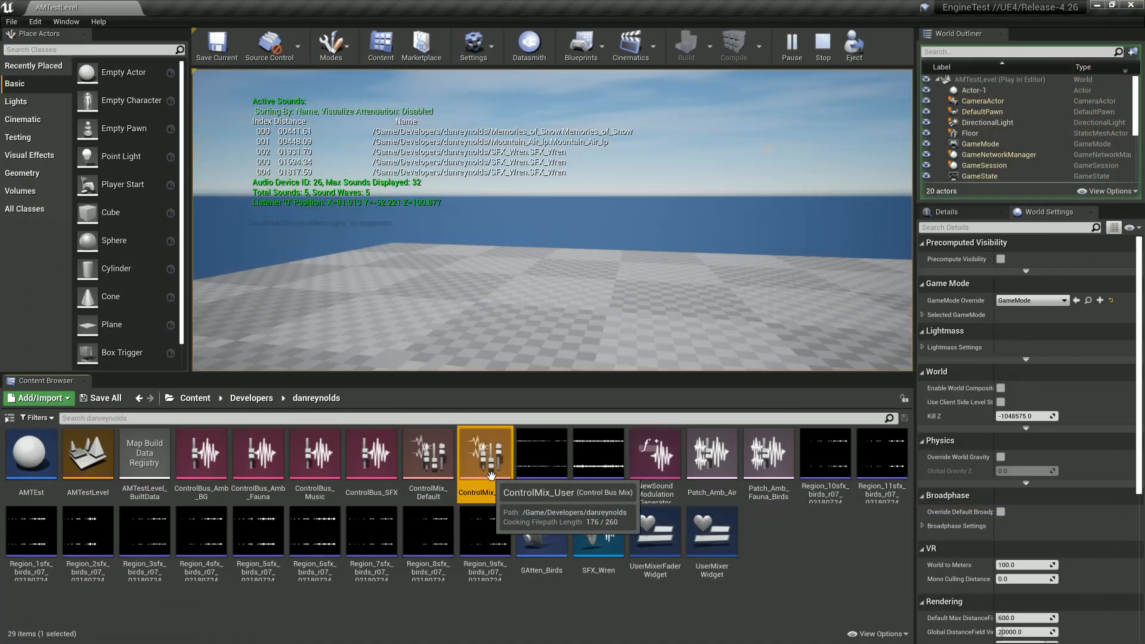
{"action": "double_click", "coordinate": [485, 453]}
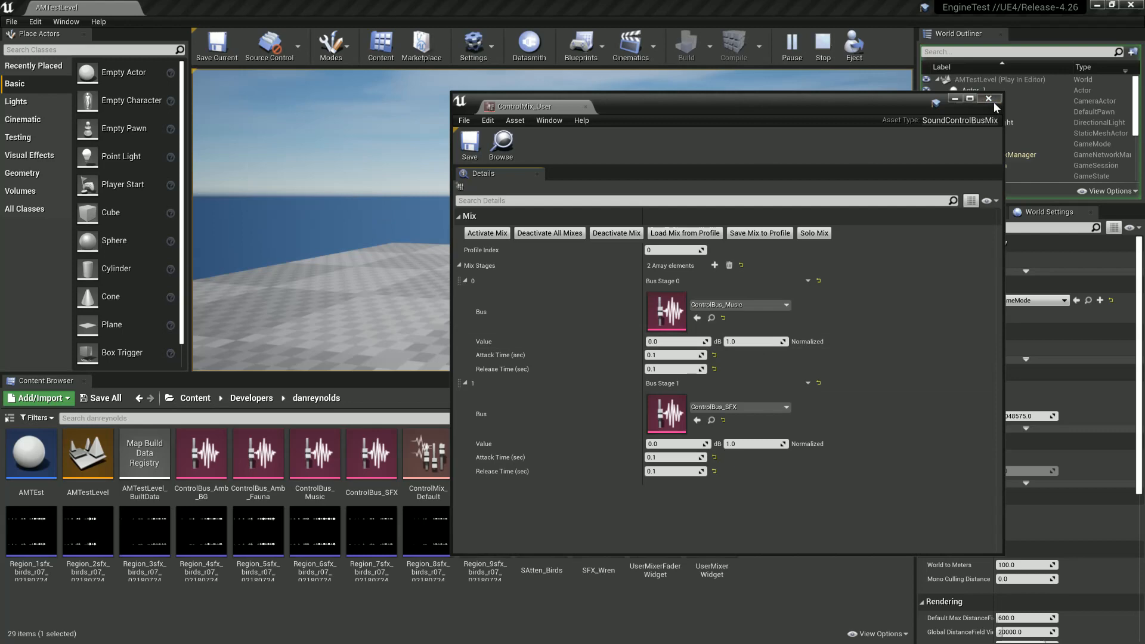
{"action": "left_click", "coordinate": [989, 99]}
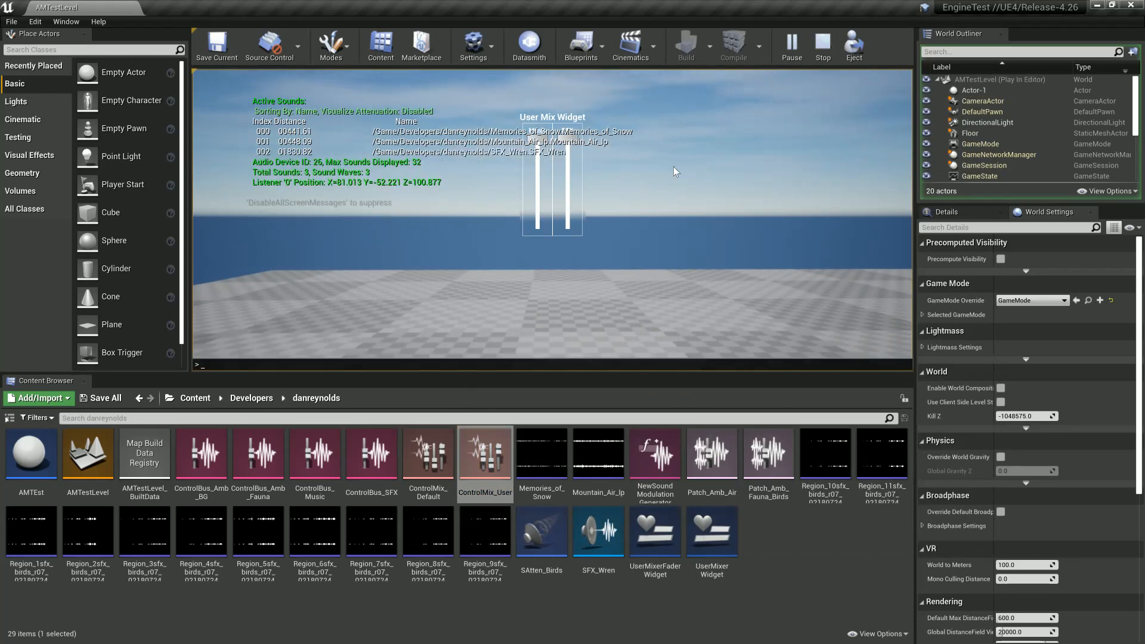
Run au.debug.sounds 1, stop the play session, and clear the Content Browser selection.
{"action": "type", "text": "au.debug.sounds 1"}
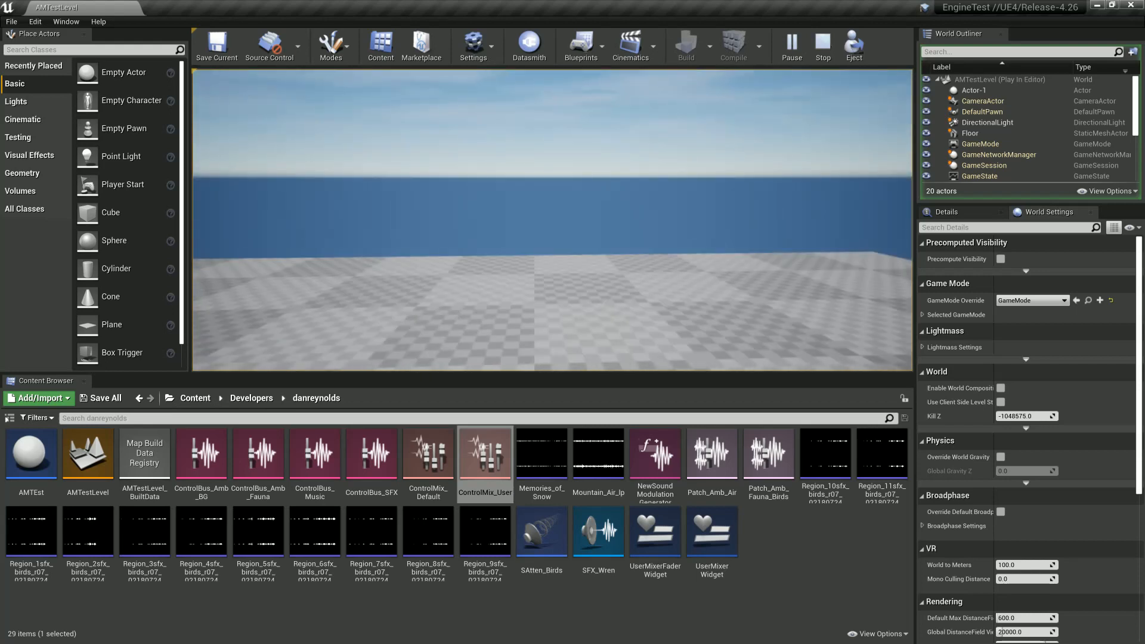
{"action": "left_click", "coordinate": [821, 46]}
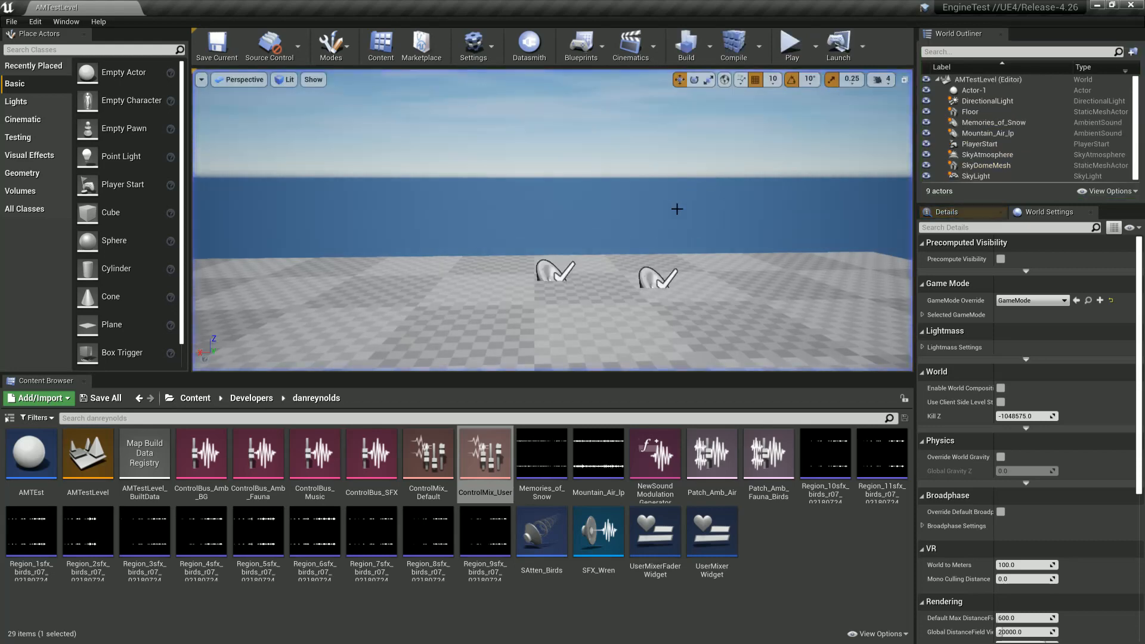
{"action": "left_click", "coordinate": [785, 553]}
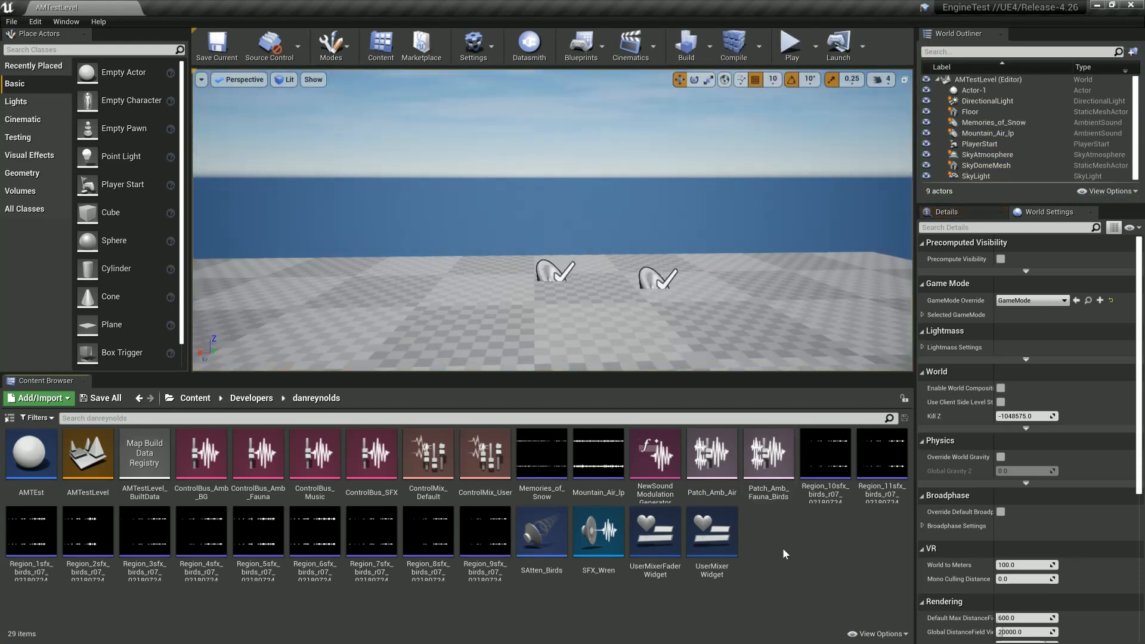